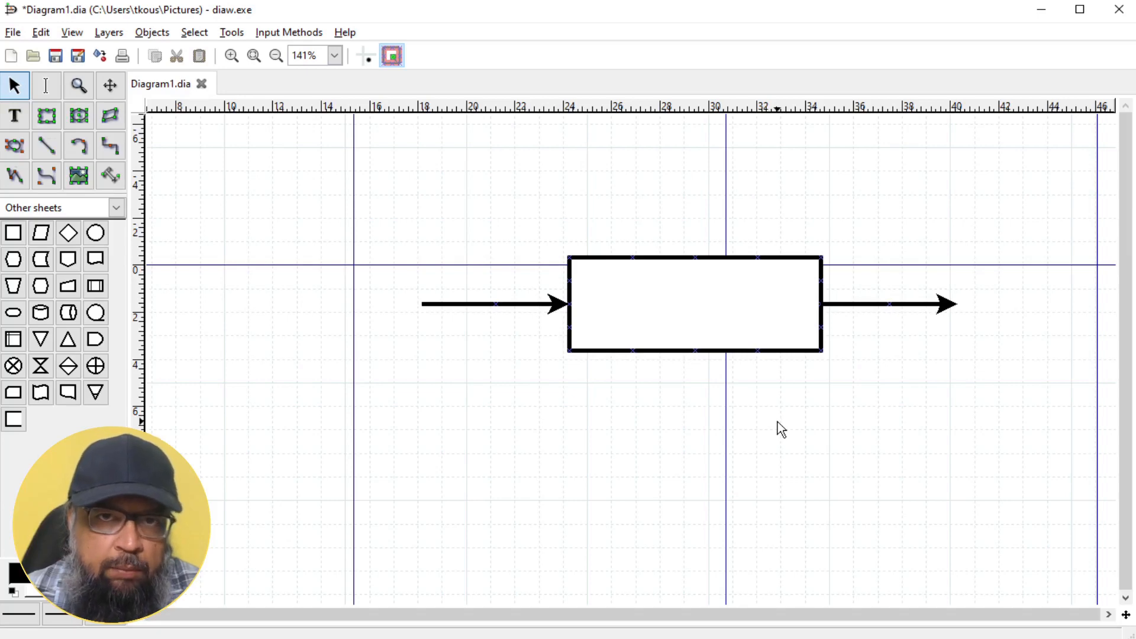
pyautogui.moveTo(736, 413)
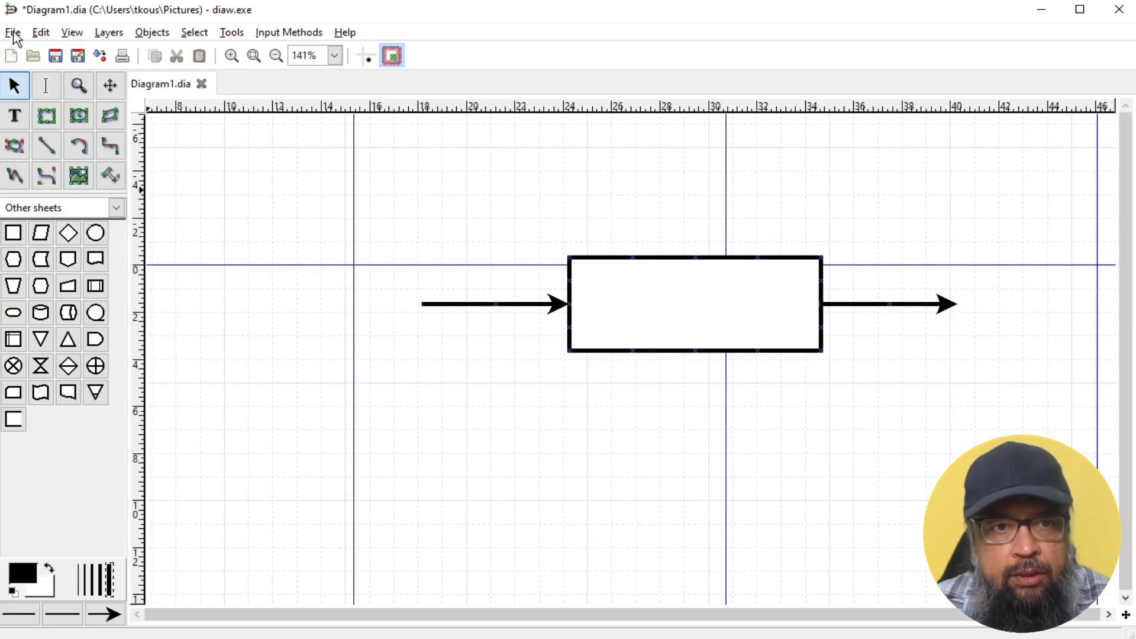
pyautogui.moveTo(68, 210)
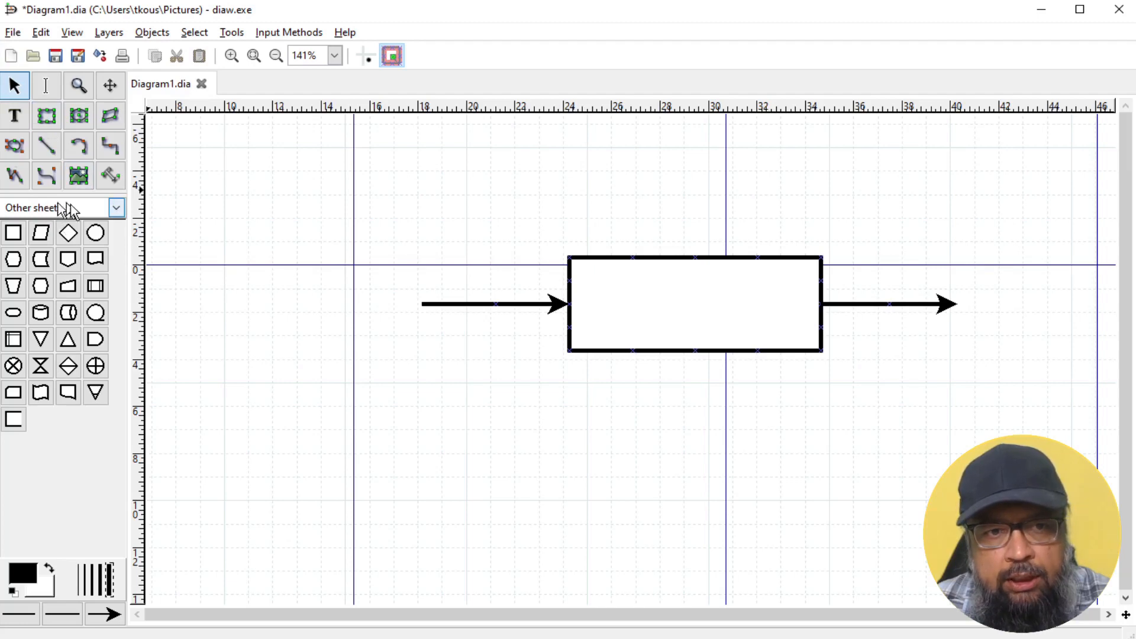
# Show the list of shape sheet categories from the sheet selector
pyautogui.click(61, 207)
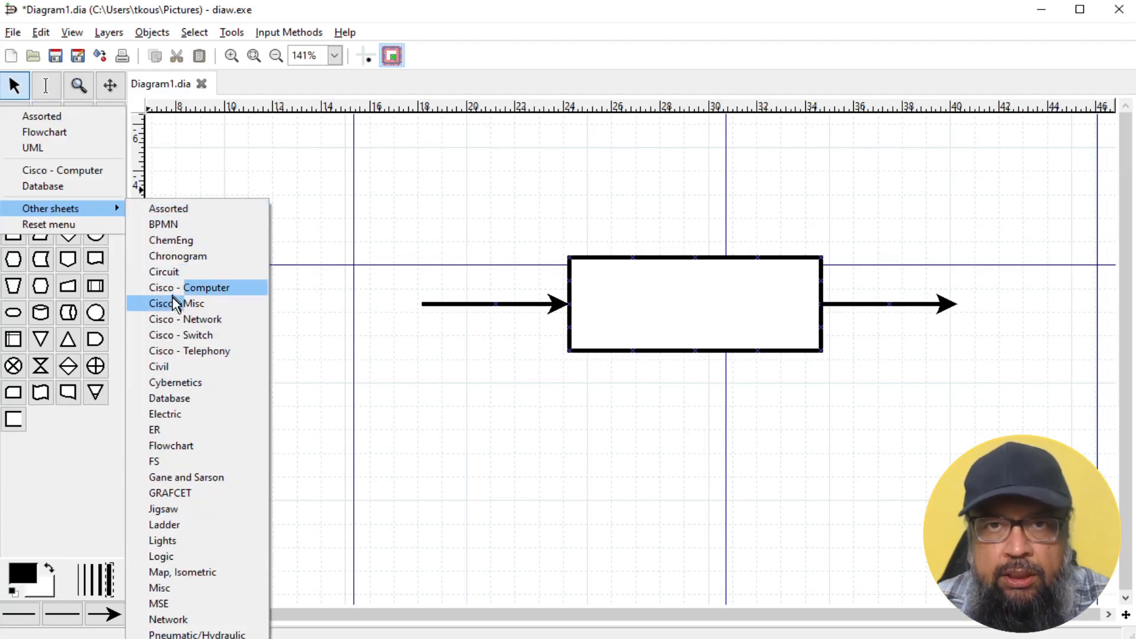
pyautogui.moveTo(164, 413)
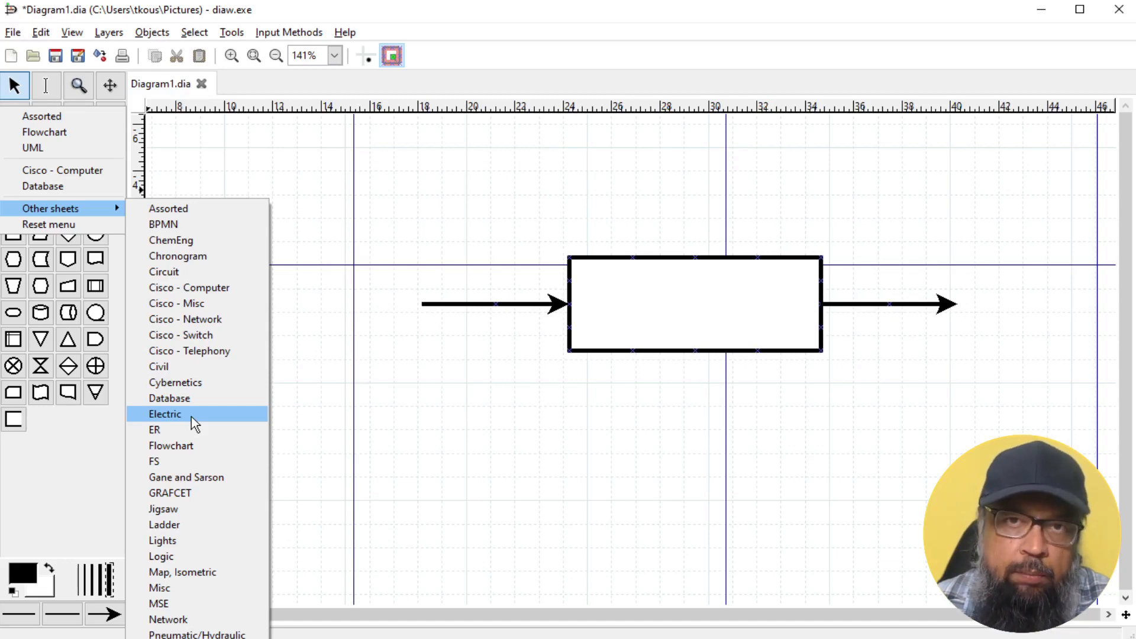
pyautogui.moveTo(207, 287)
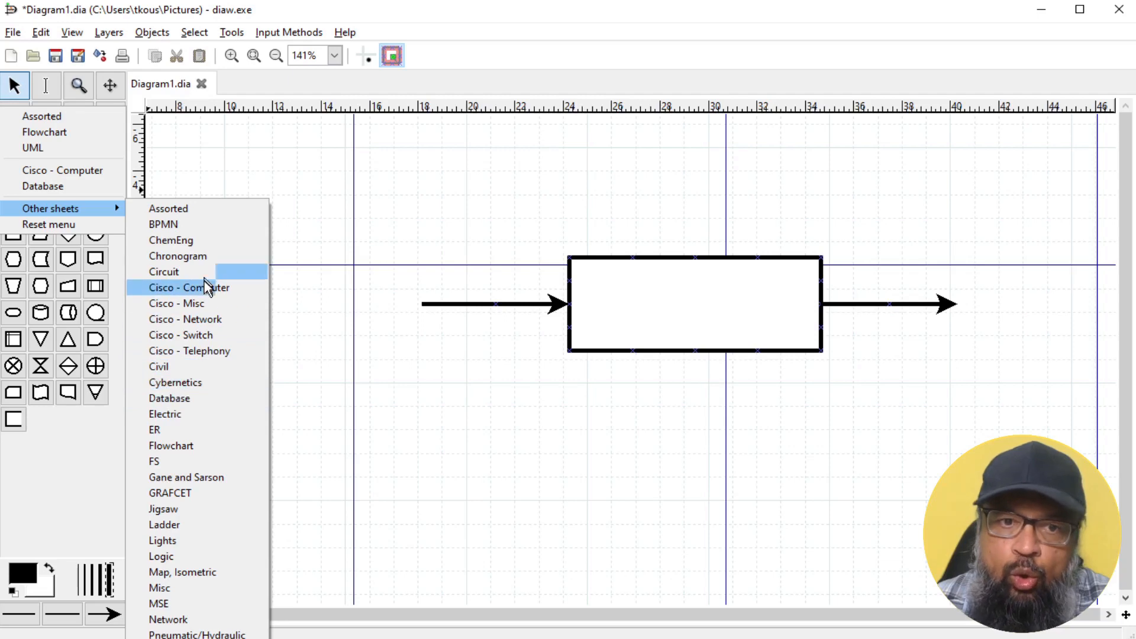
pyautogui.moveTo(195, 524)
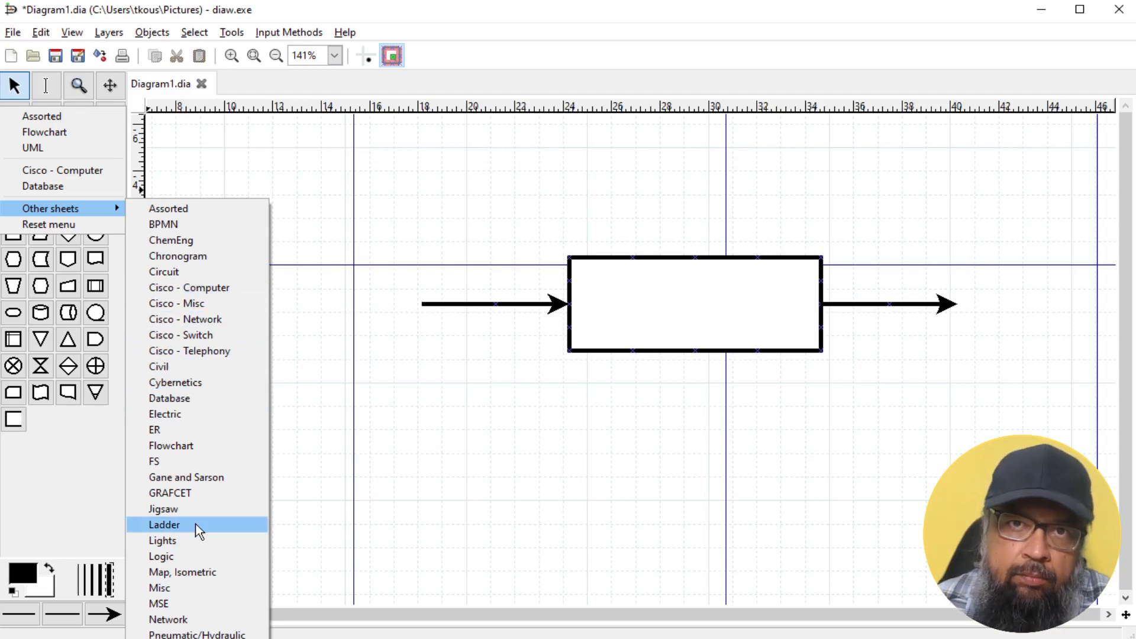
pyautogui.moveTo(189, 556)
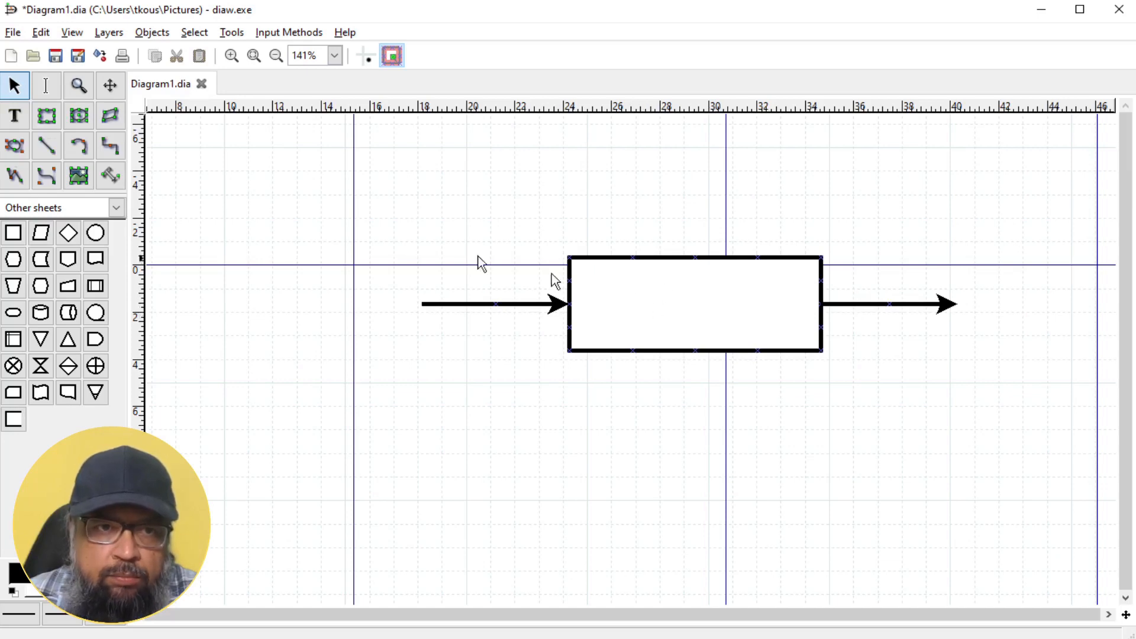
pyautogui.click(13, 116)
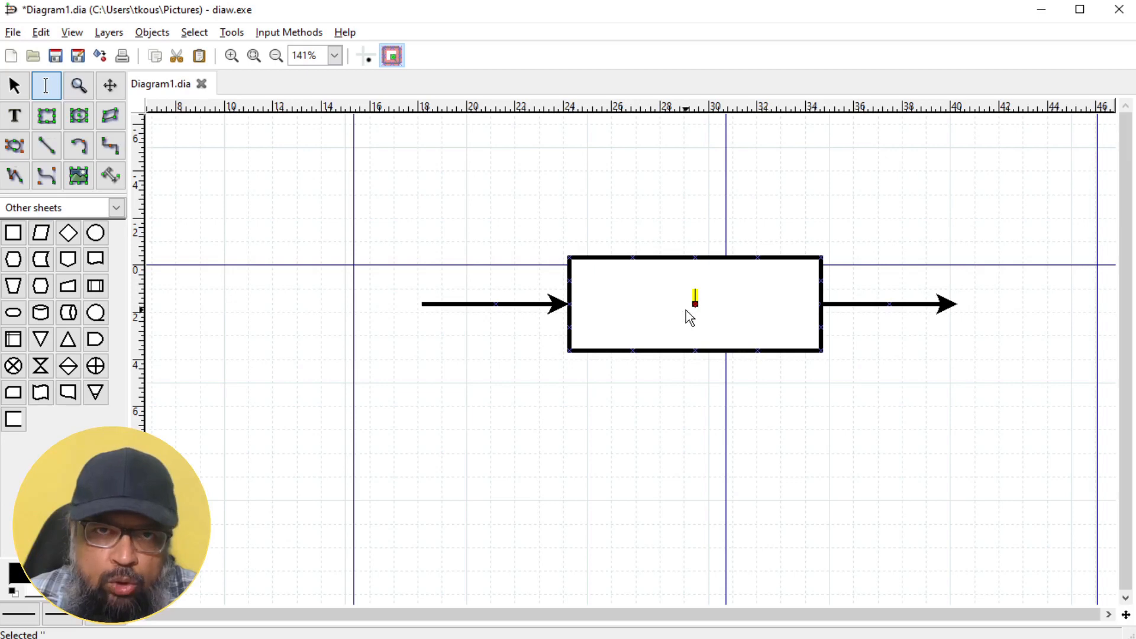
pyautogui.moveTo(700, 278)
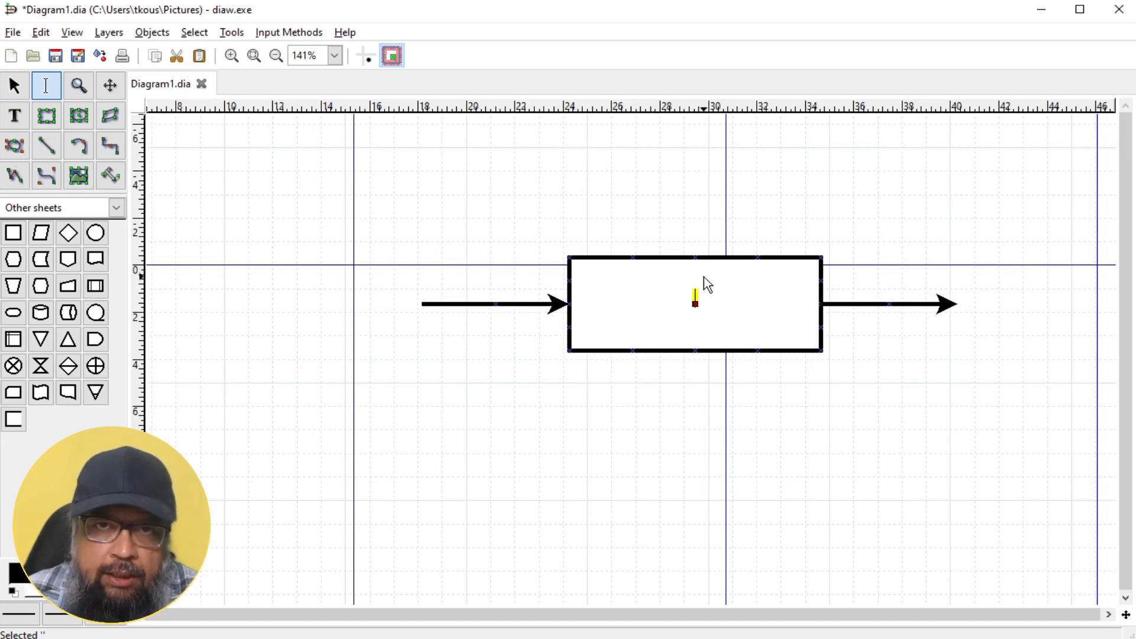
pyautogui.moveTo(304, 98)
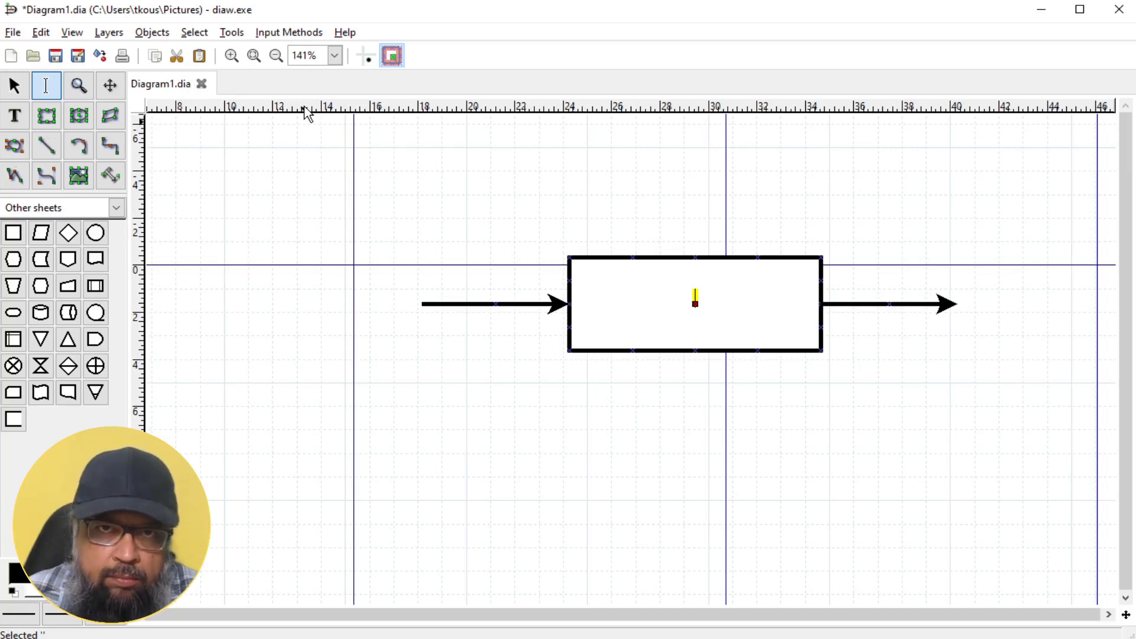
pyautogui.moveTo(590, 210)
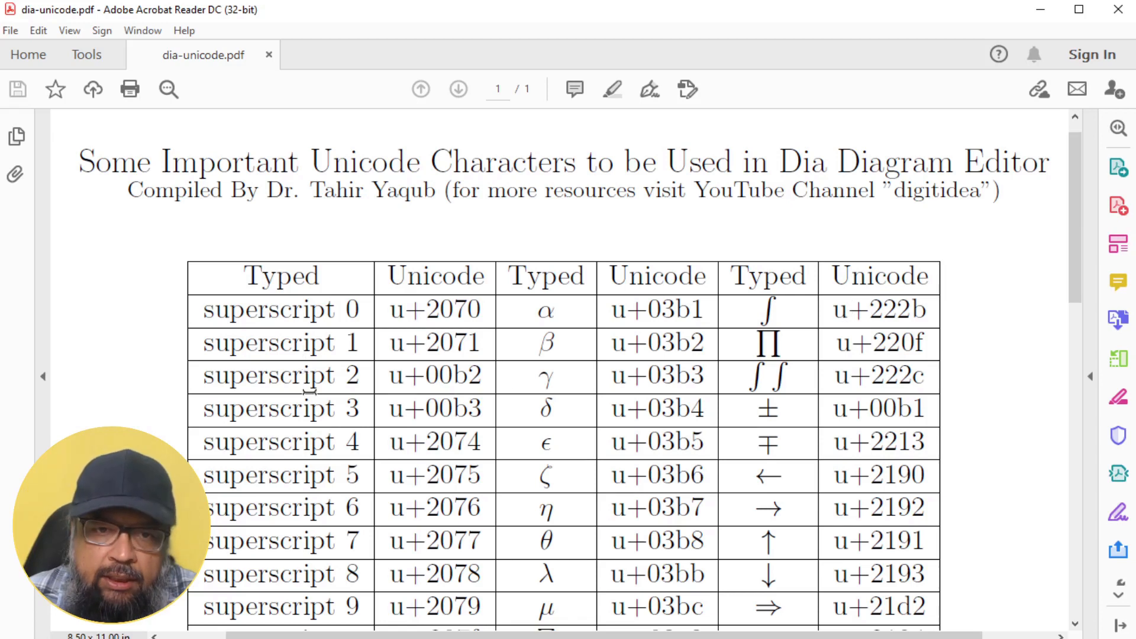
pyautogui.moveTo(281, 435)
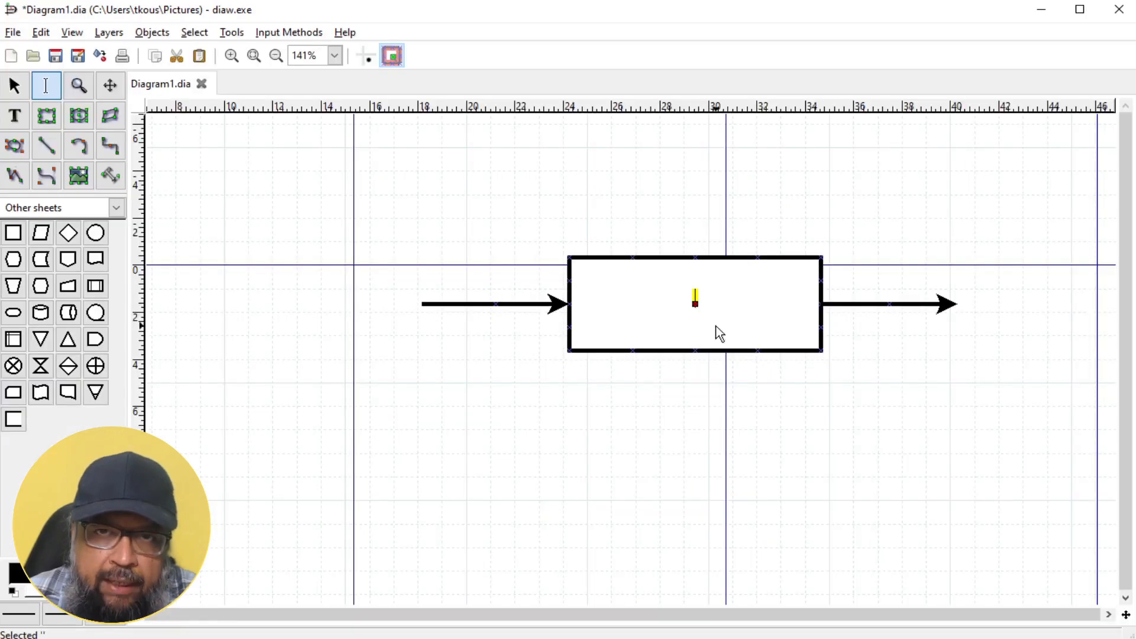
# Write S³+S²-5S=0 in the block, entering the powers as Unicode codes 00b3 and 00b2
pyautogui.write('s')
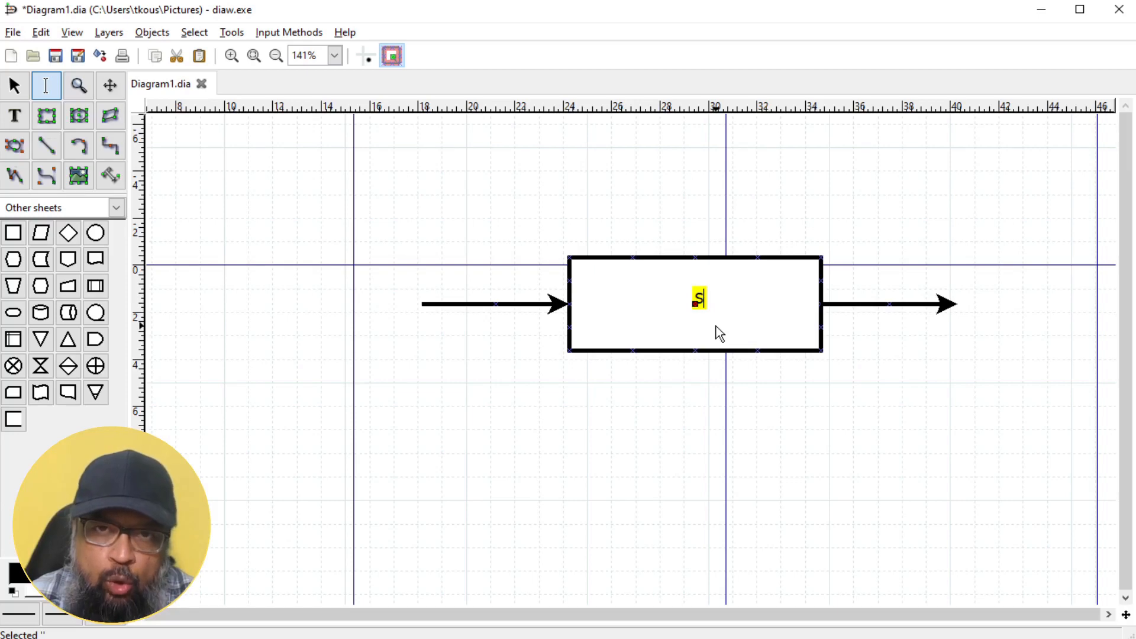
pyautogui.write('u')
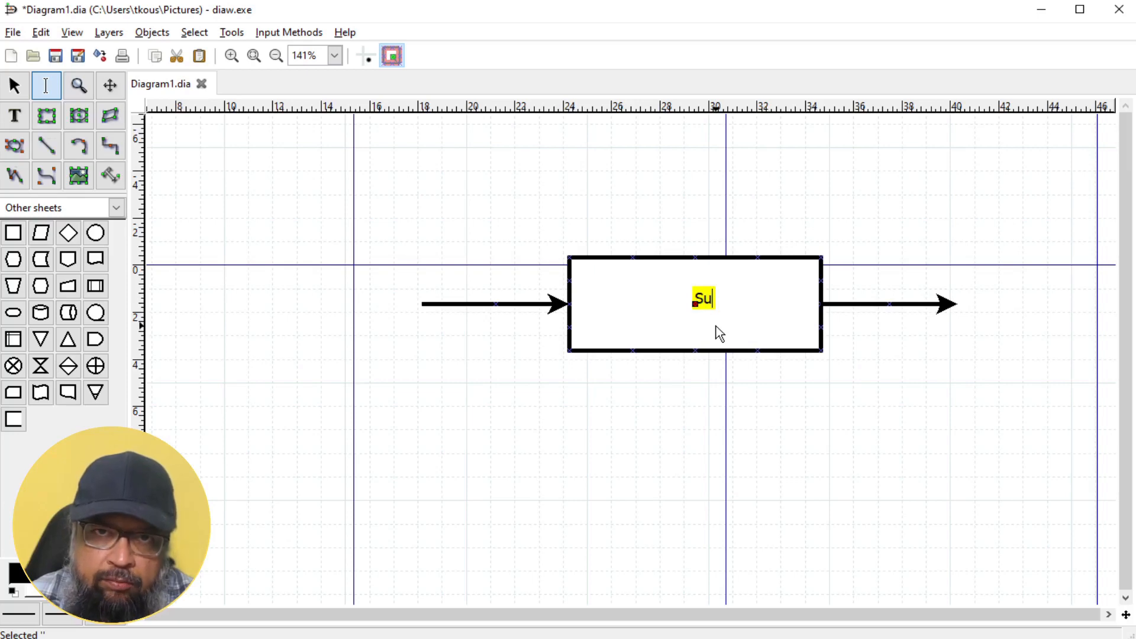
pyautogui.write('00')
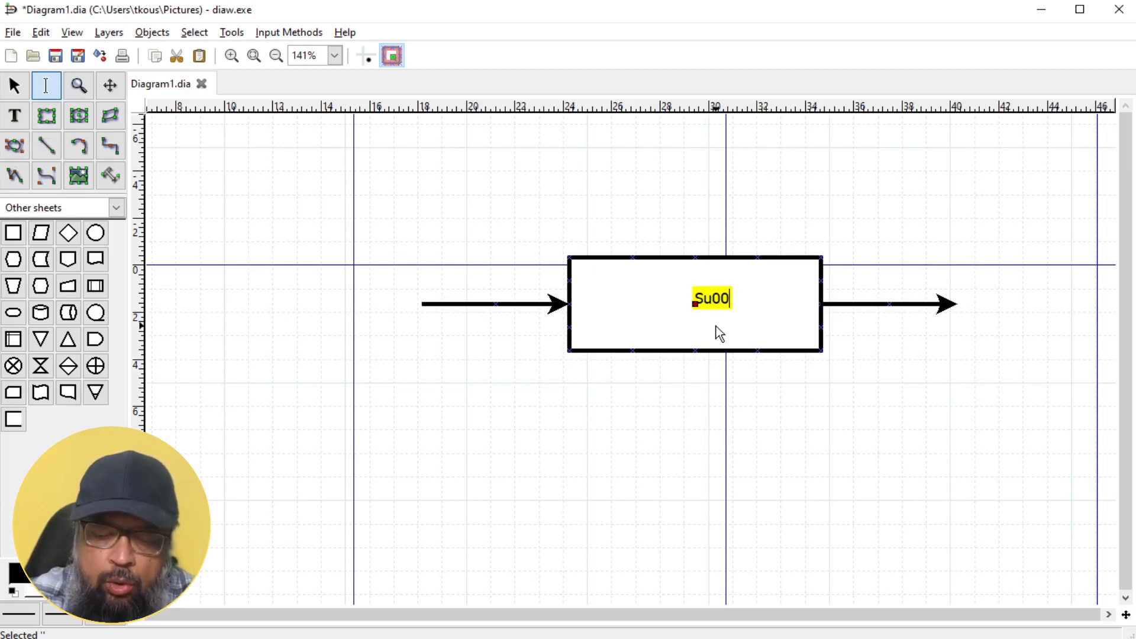
pyautogui.write('b3')
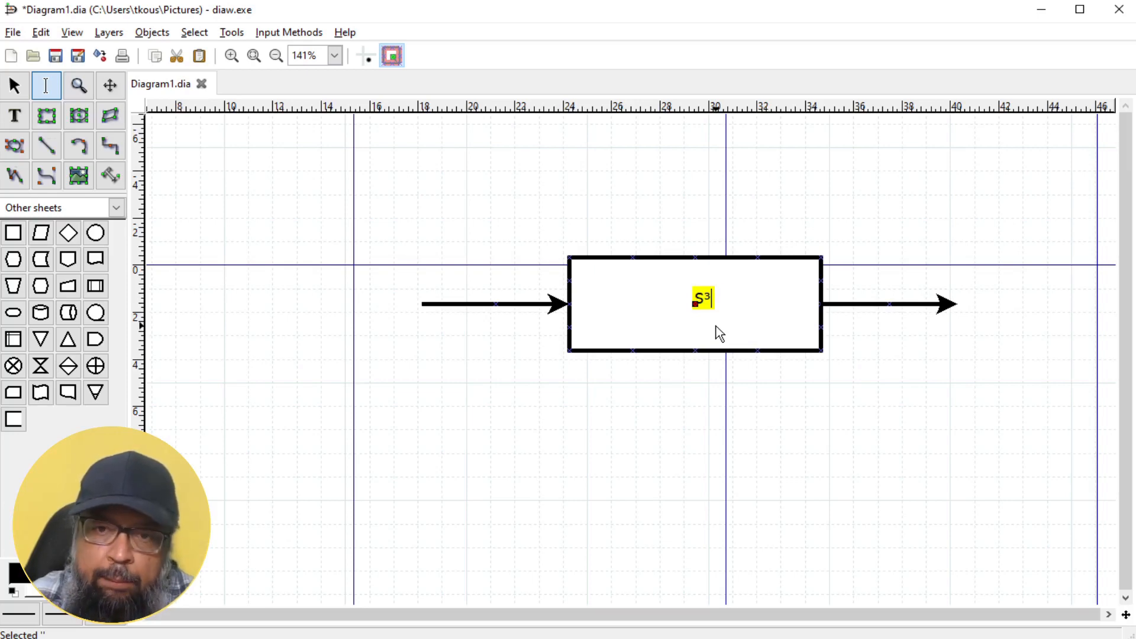
pyautogui.write('+S')
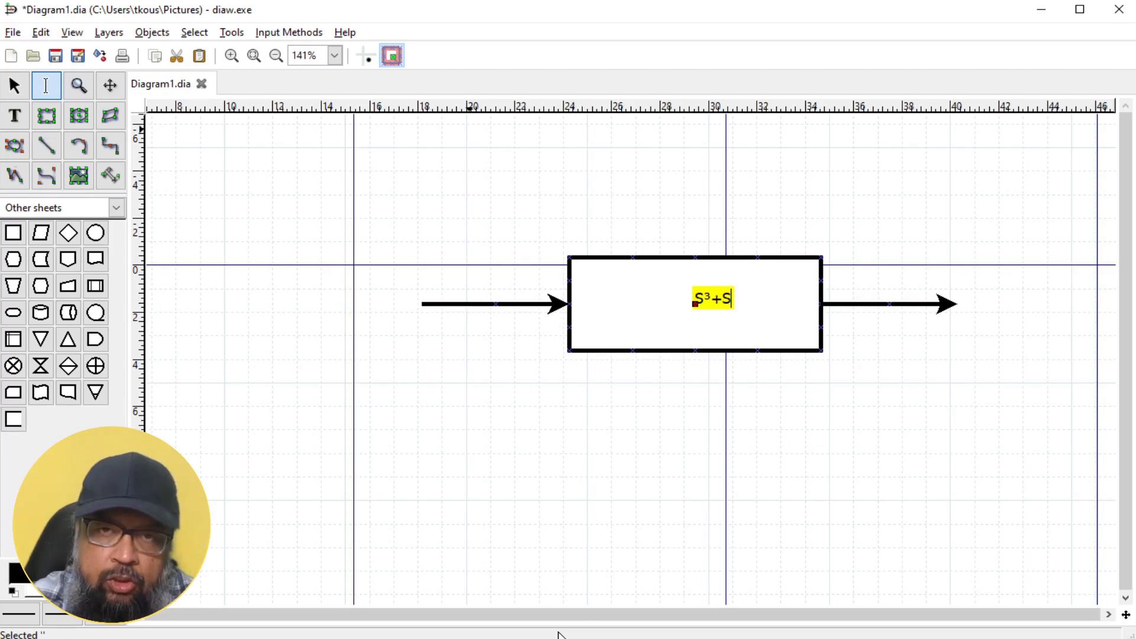
pyautogui.write('u')
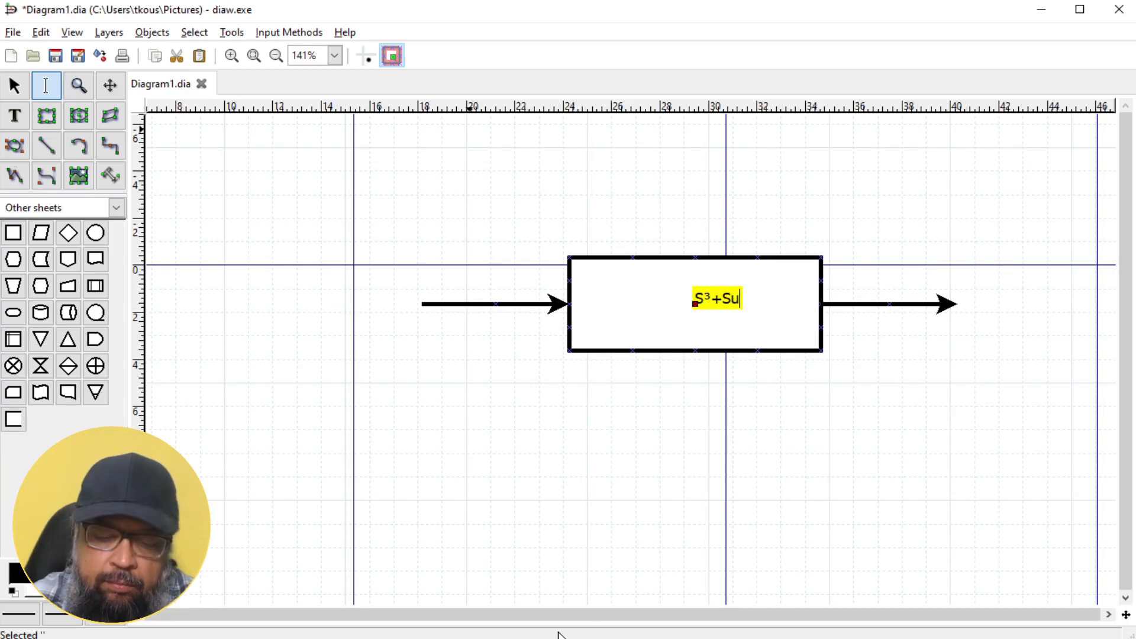
pyautogui.write('00b')
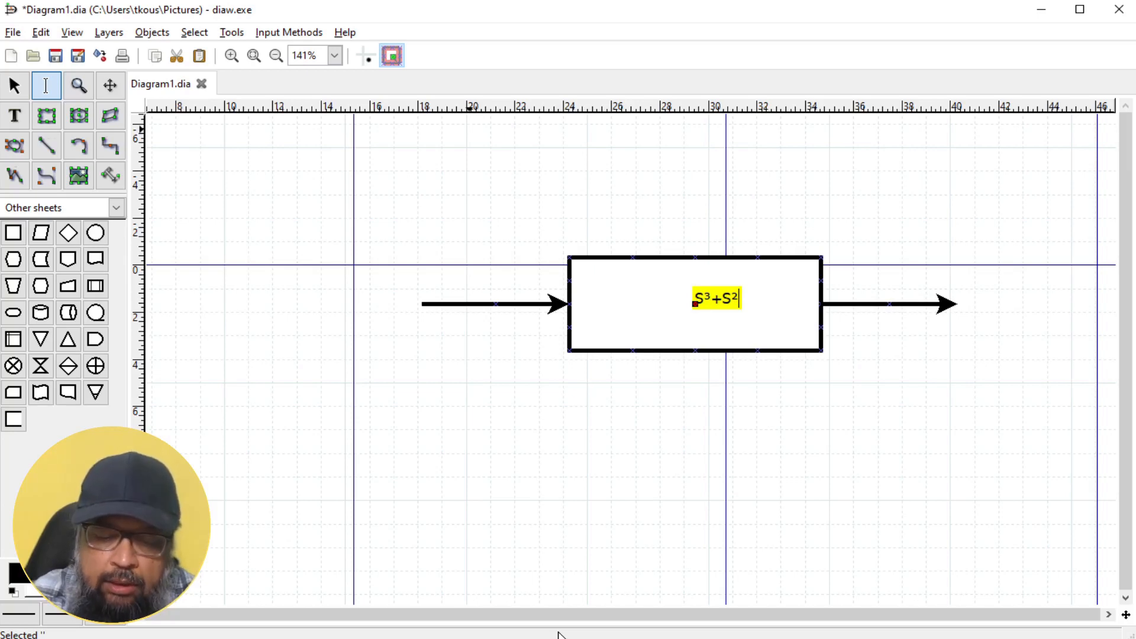
pyautogui.write('-5S')
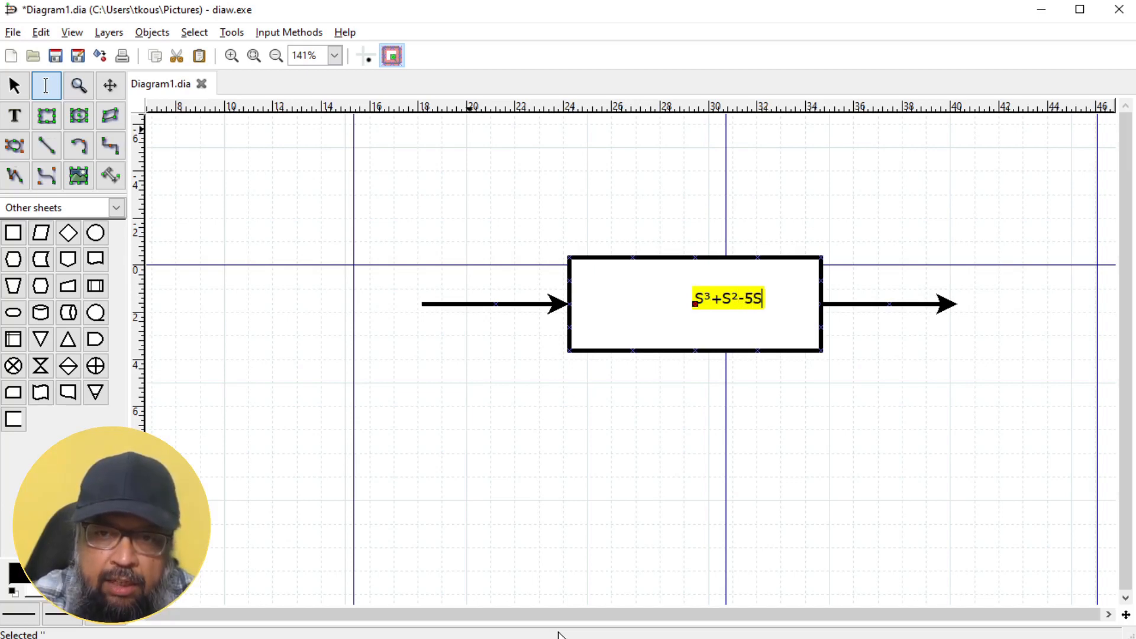
pyautogui.write('=0')
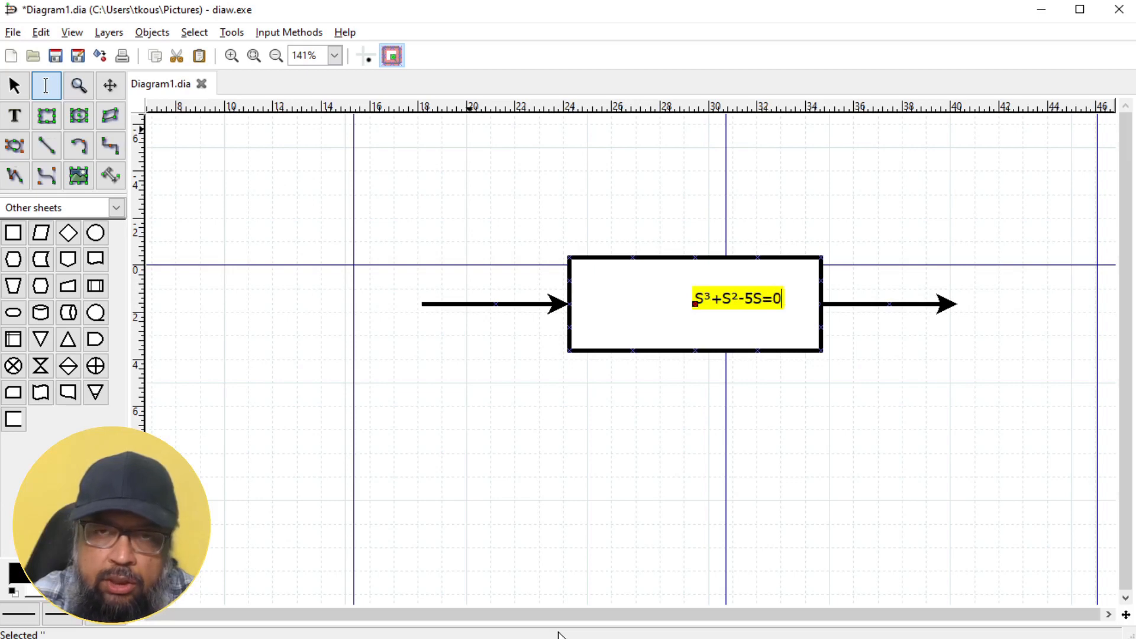
# Set the equation text's font size to 48 in its Properties and apply it
pyautogui.click(872, 362)
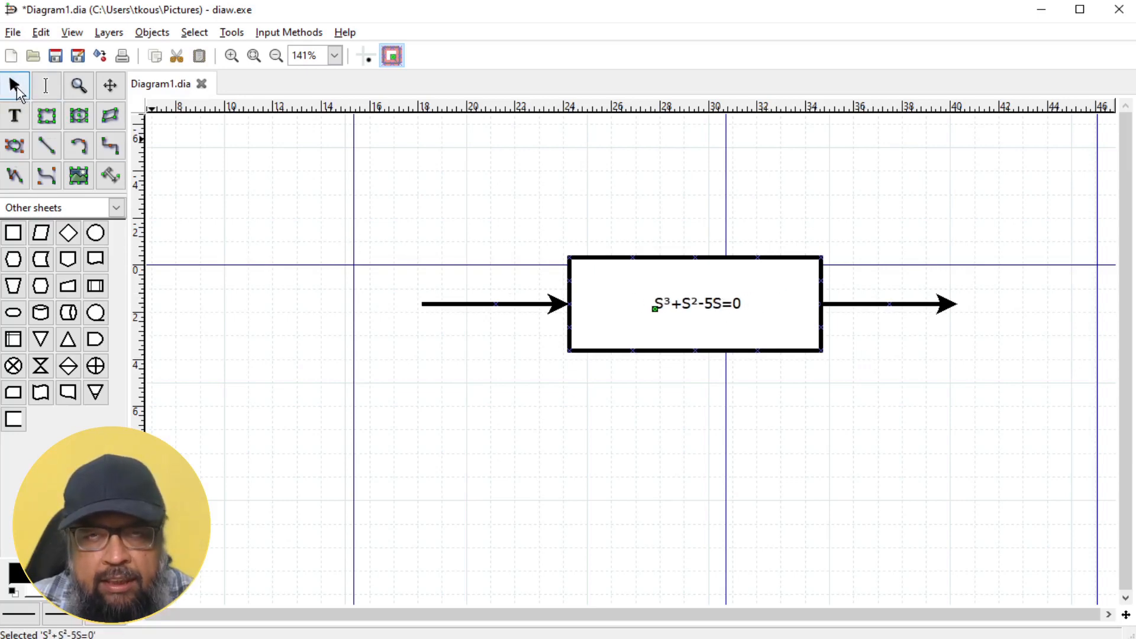
pyautogui.moveTo(14, 116)
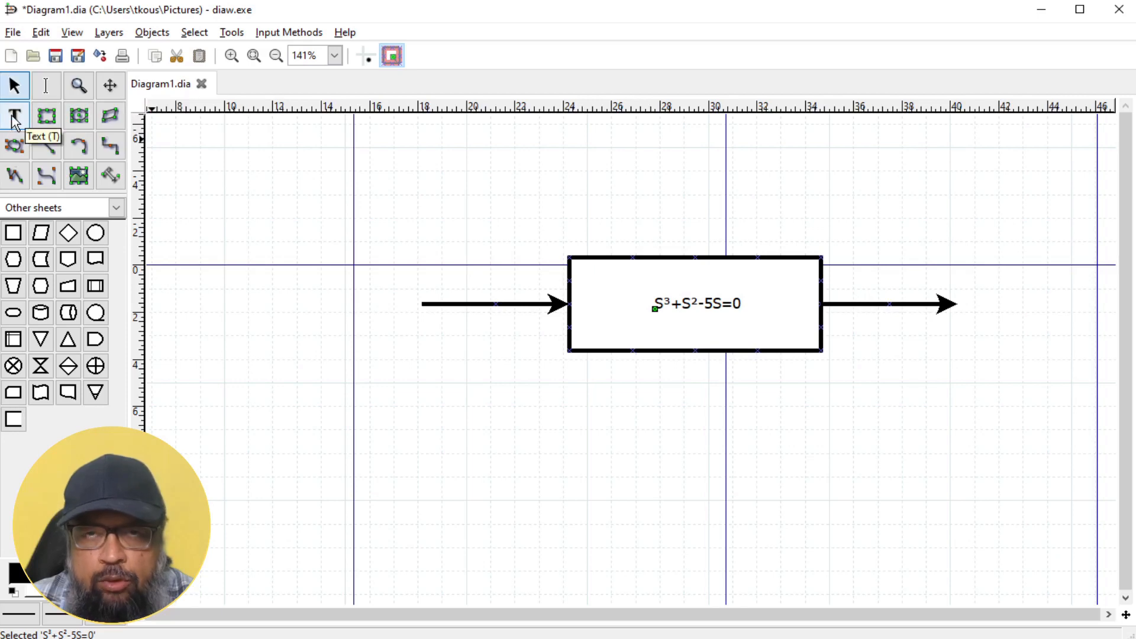
pyautogui.moveTo(13, 85)
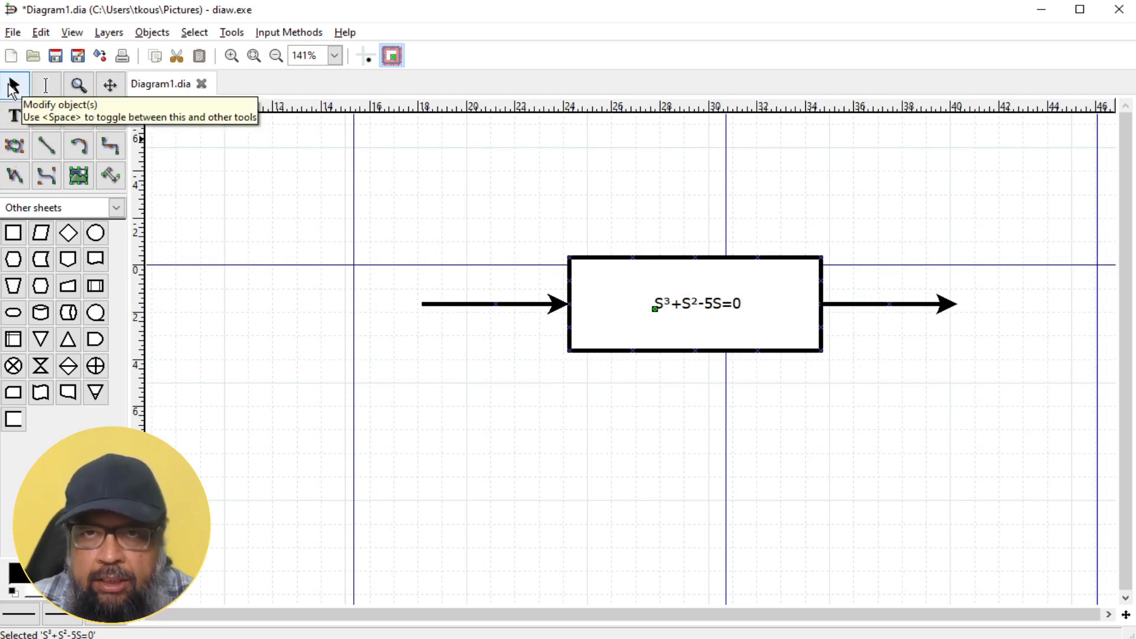
pyautogui.doubleClick(694, 303)
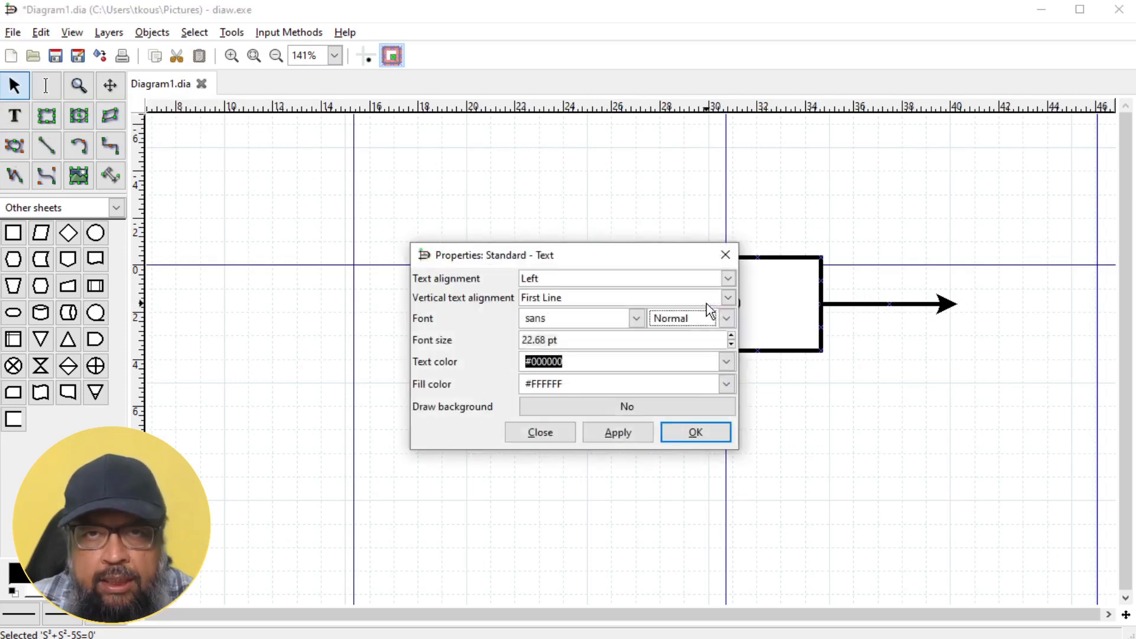
pyautogui.moveTo(611, 354)
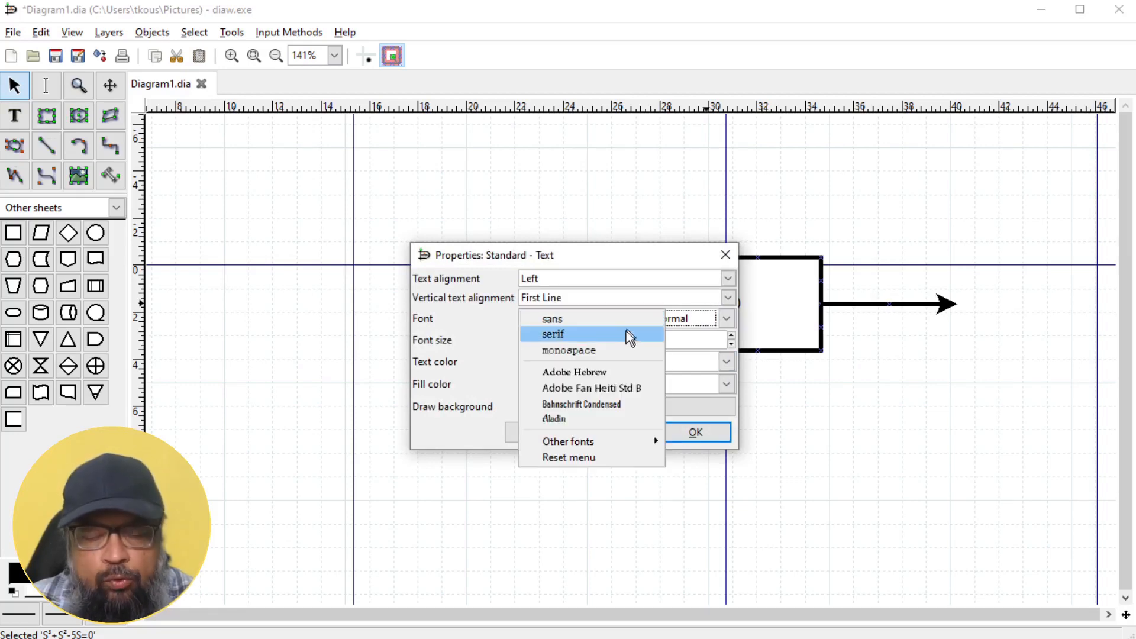
pyautogui.click(552, 319)
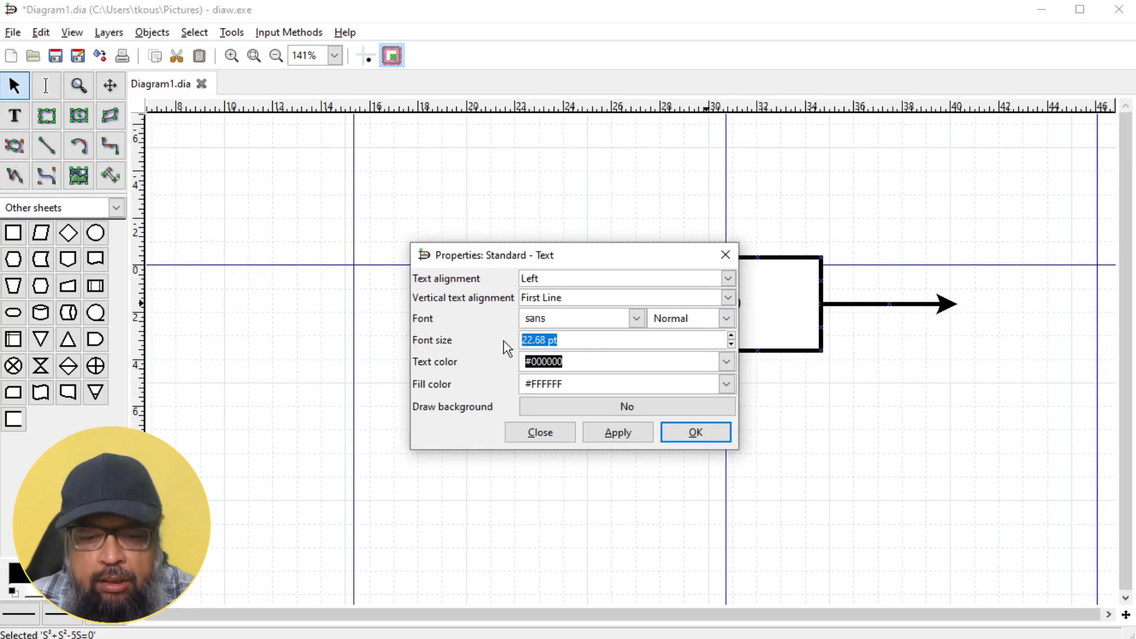
pyautogui.write('48')
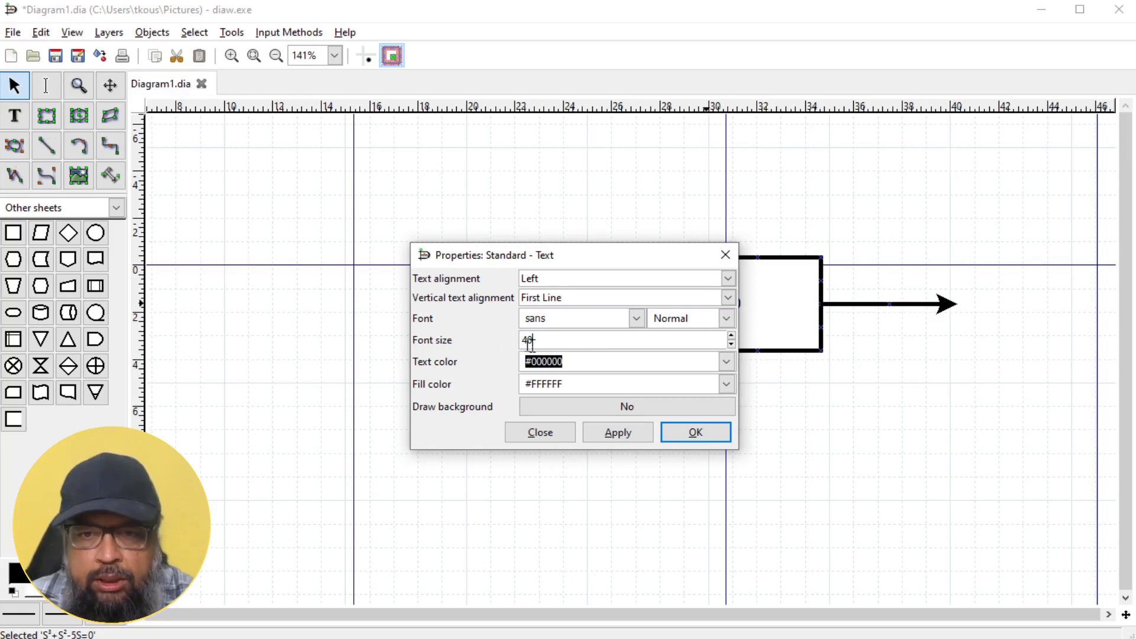
pyautogui.click(693, 432)
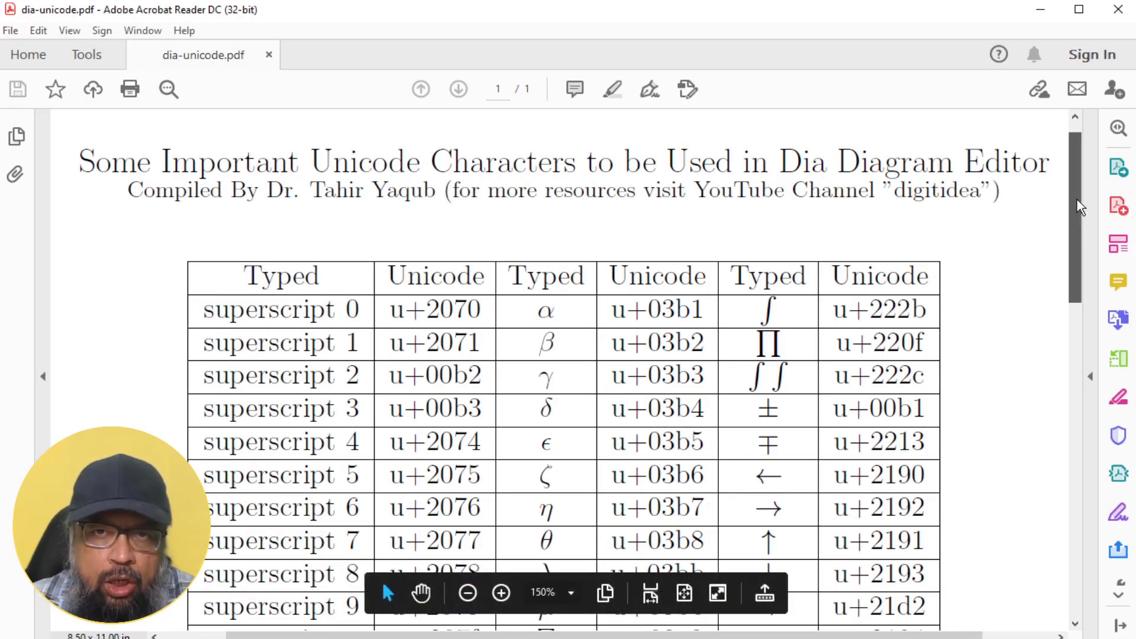
# Scroll the Unicode table down to the subscripts, currency, fractions and math symbols rows
pyautogui.scroll(-3)
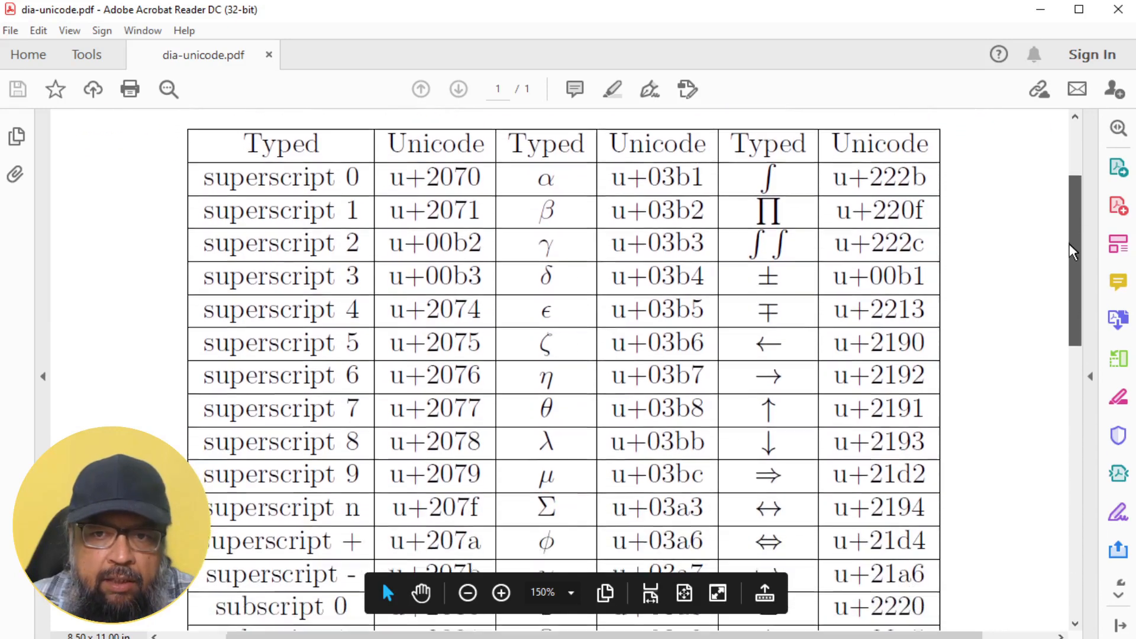
pyautogui.scroll(-3)
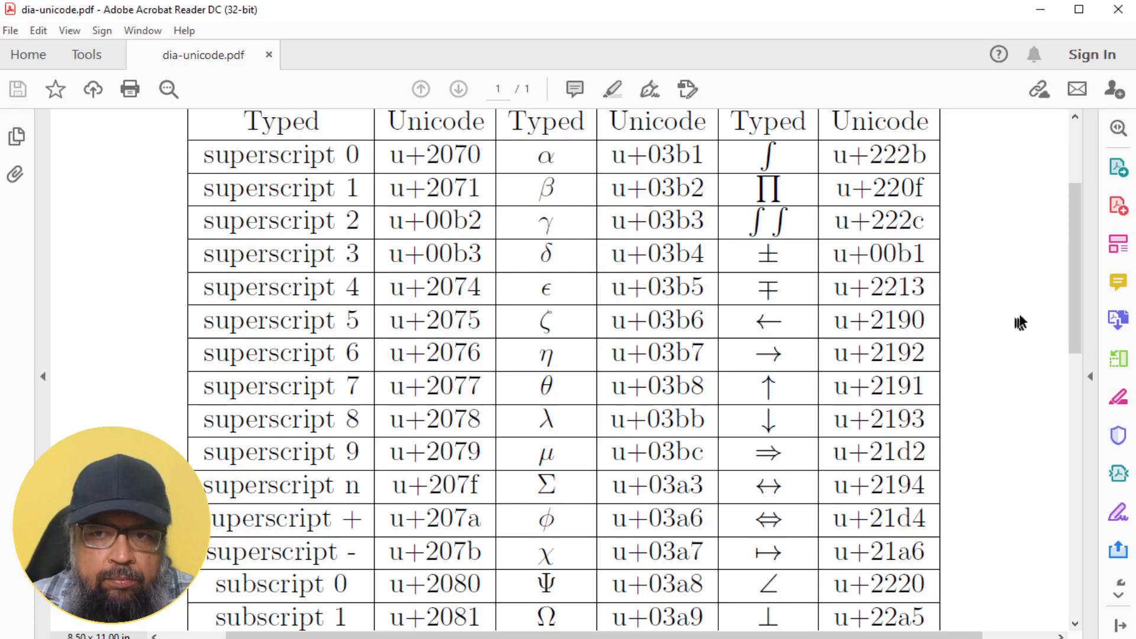
pyautogui.moveTo(304, 254)
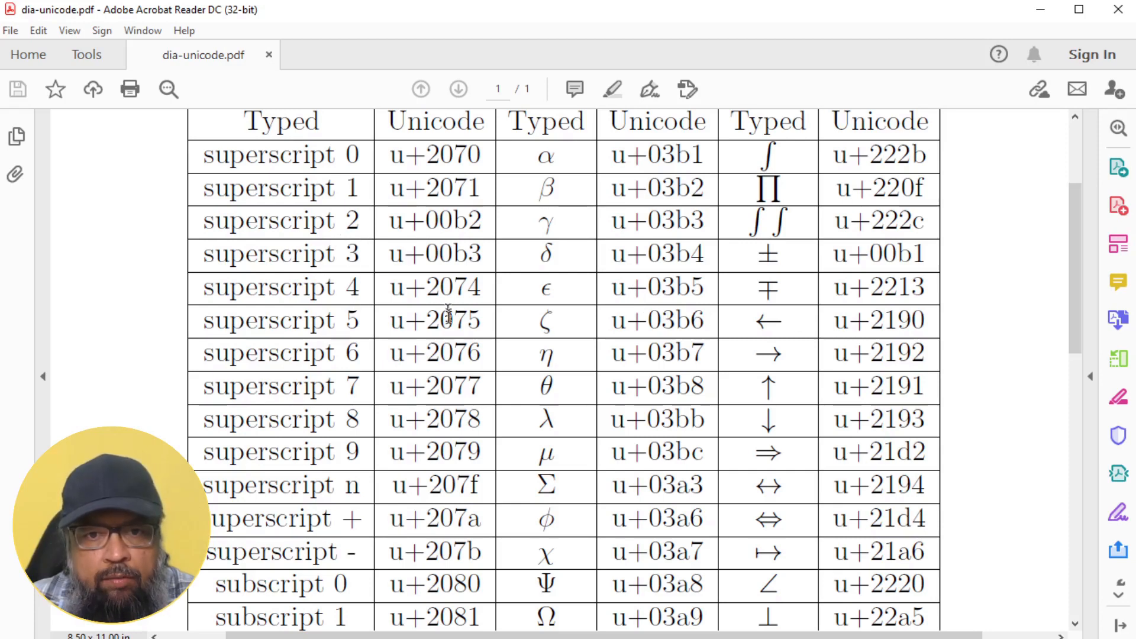
pyautogui.scroll(-3)
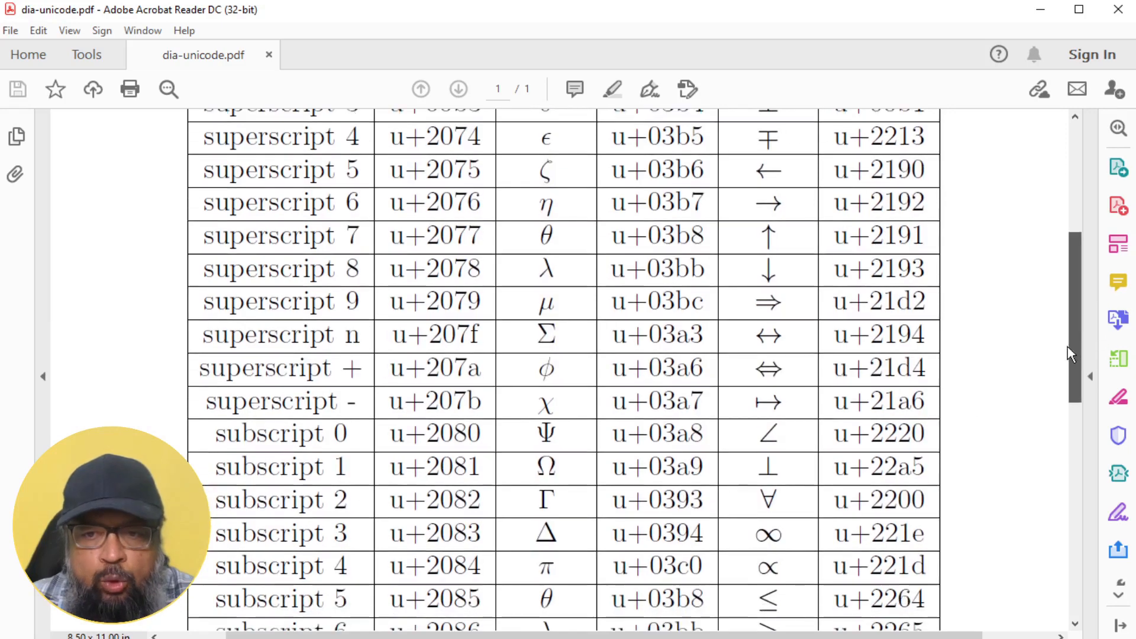
pyautogui.scroll(-3)
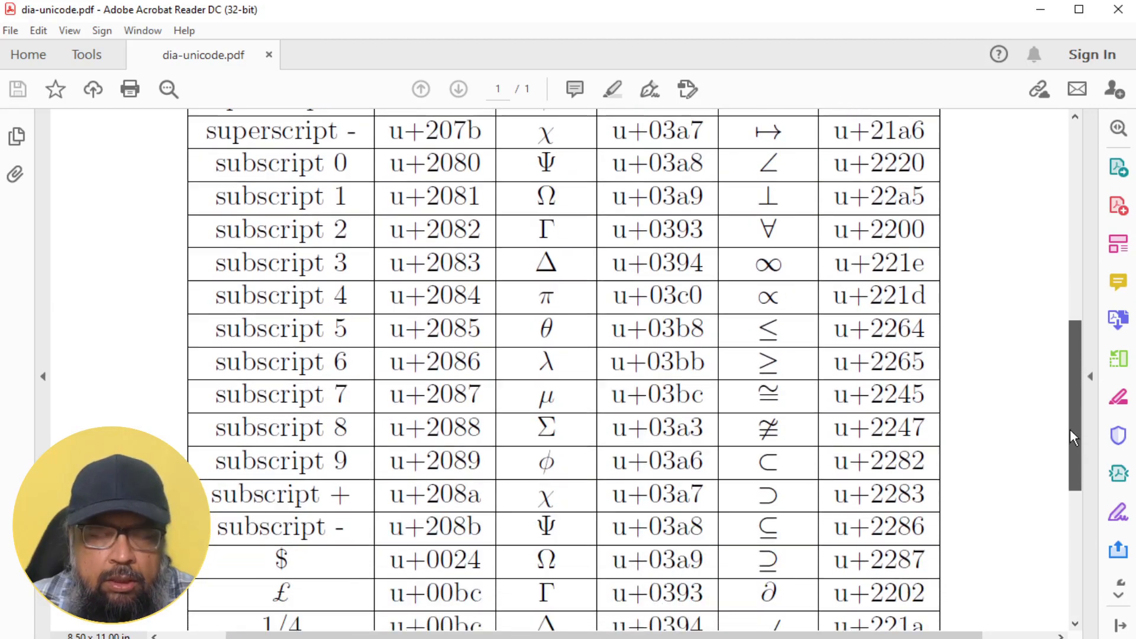
pyautogui.scroll(-3)
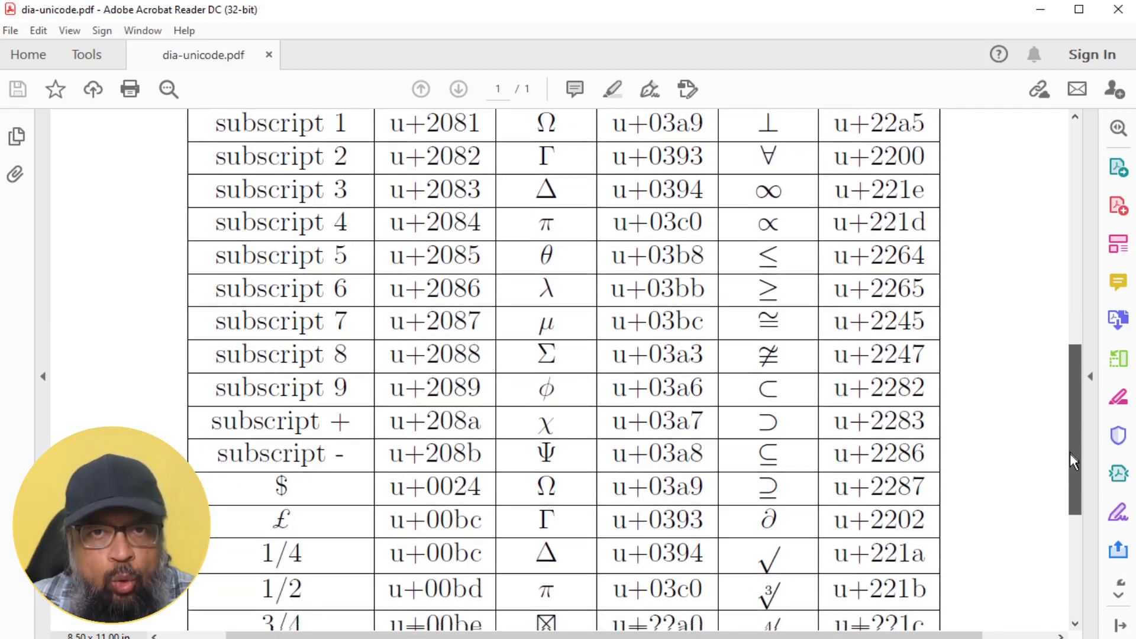
pyautogui.scroll(-3)
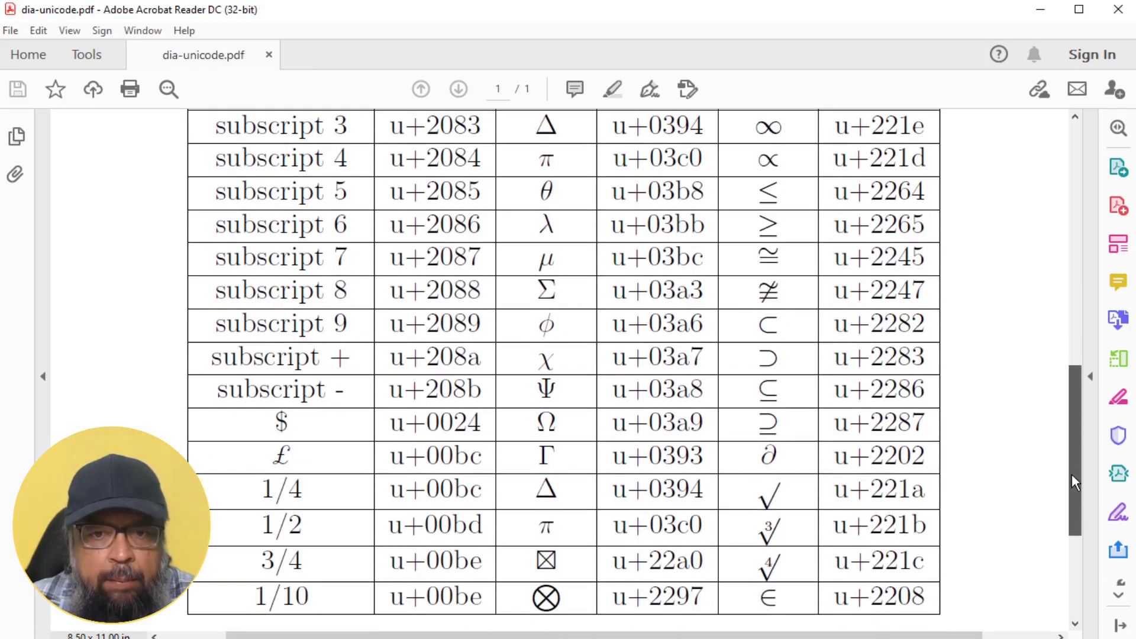
pyautogui.scroll(-3)
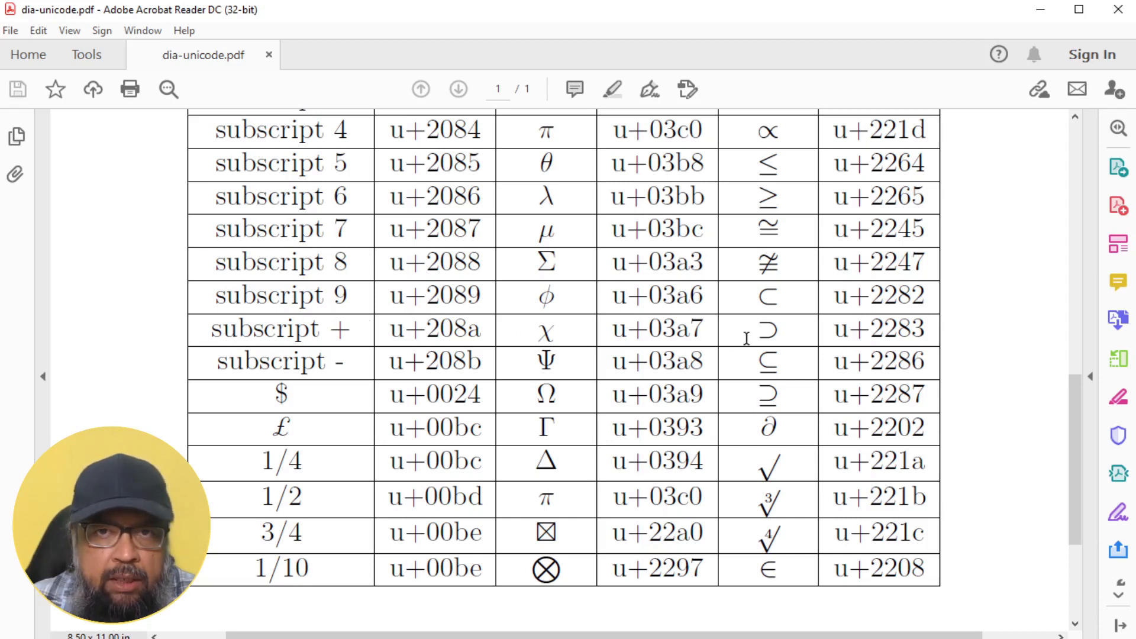
pyautogui.scroll(-3)
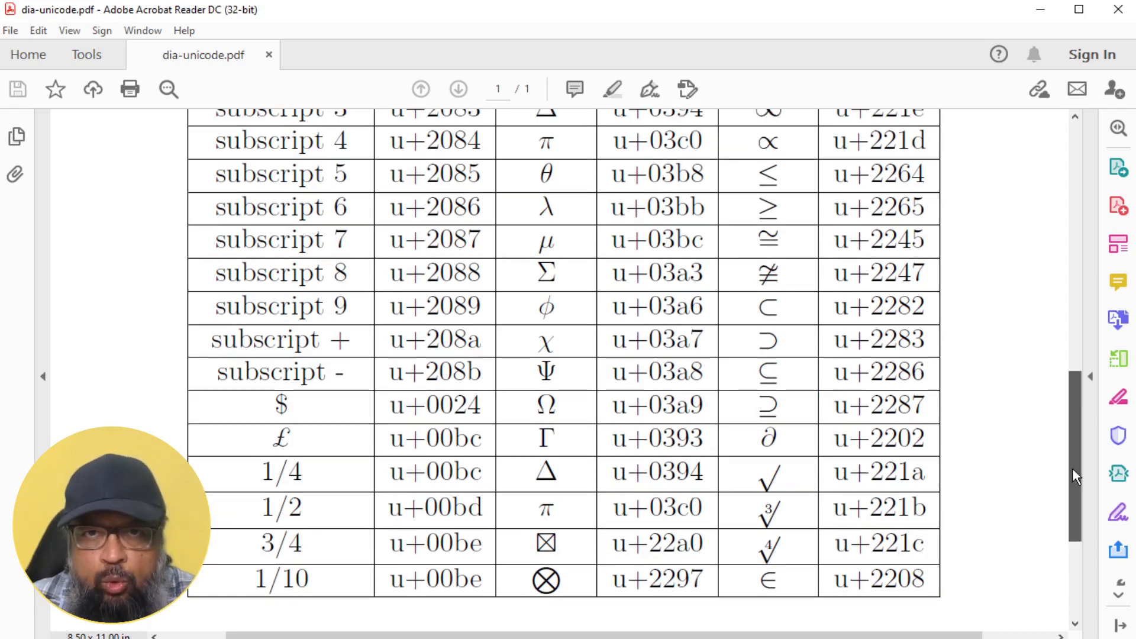